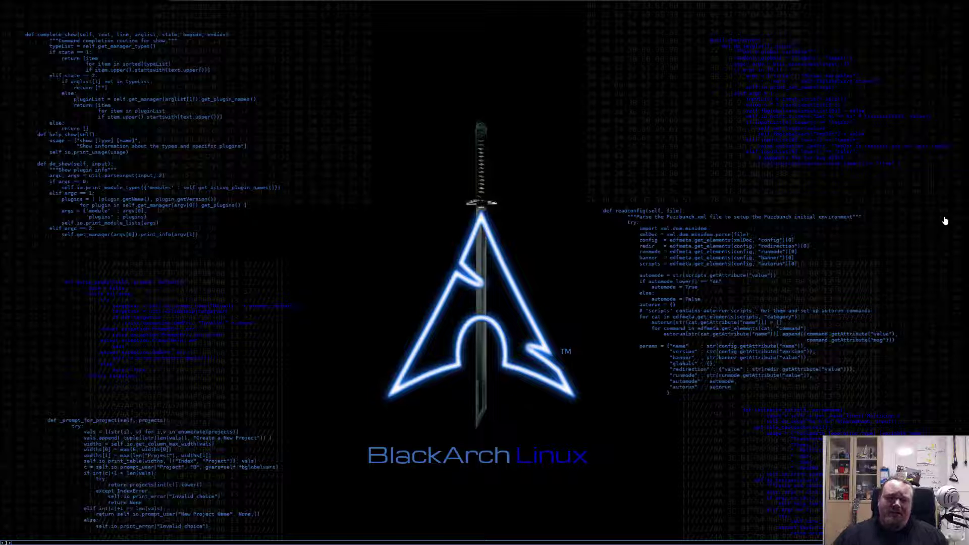
mouse_move(930, 201)
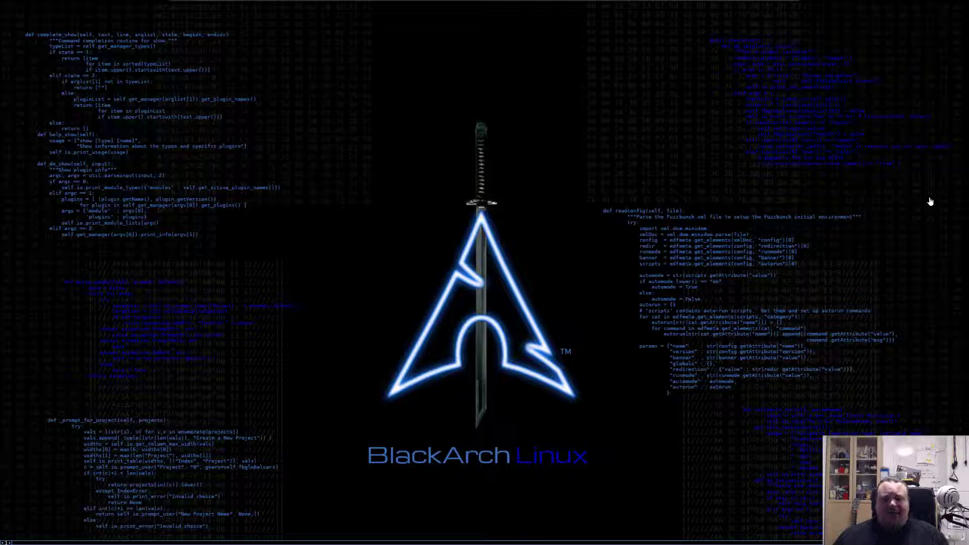
mouse_move(617, 295)
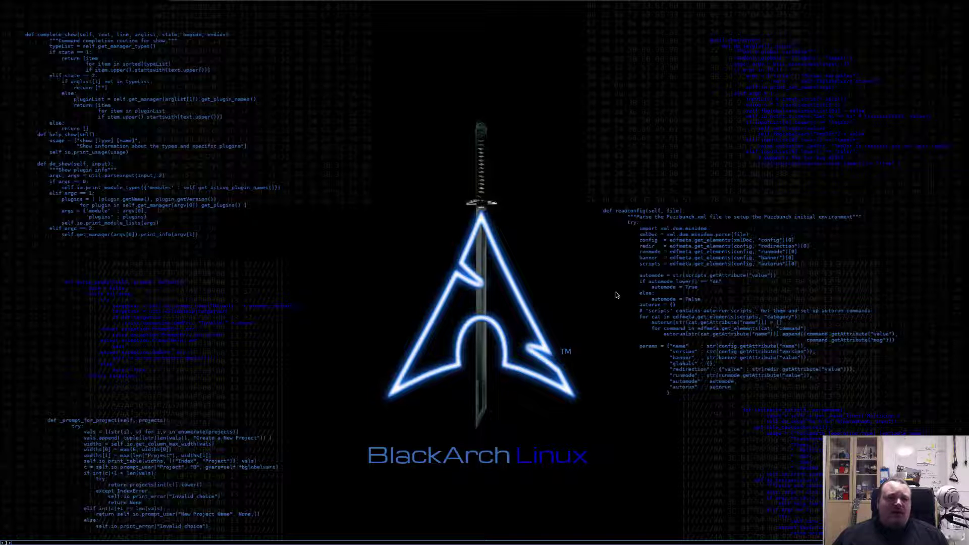
mouse_move(155, 288)
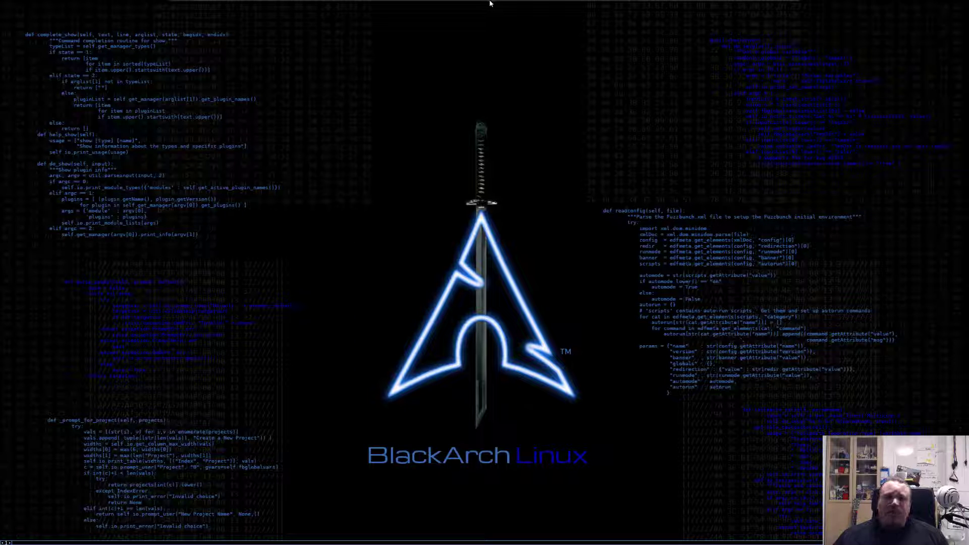
mouse_move(342, 295)
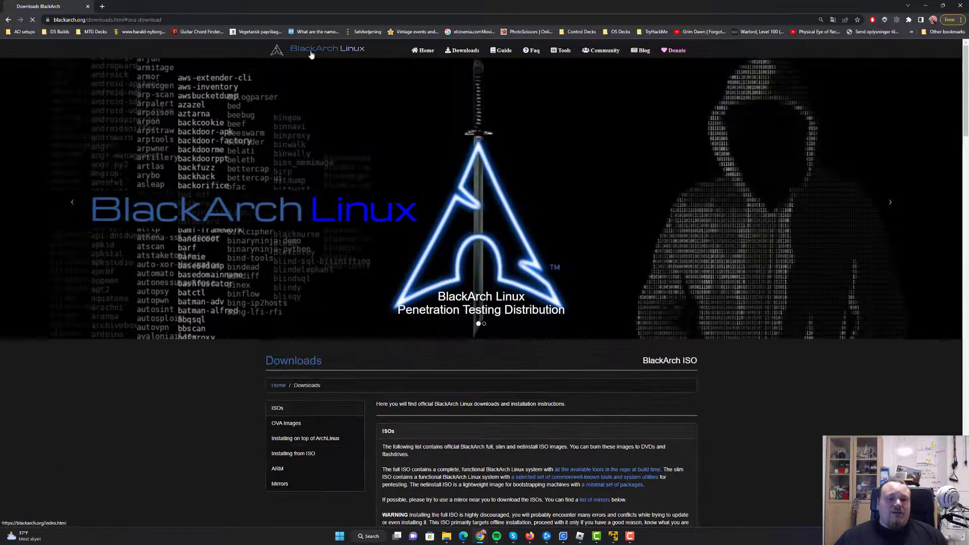
Go to the BlackArch homepage via the header logo and browse its about, screenshots and developer sections.
click(327, 50)
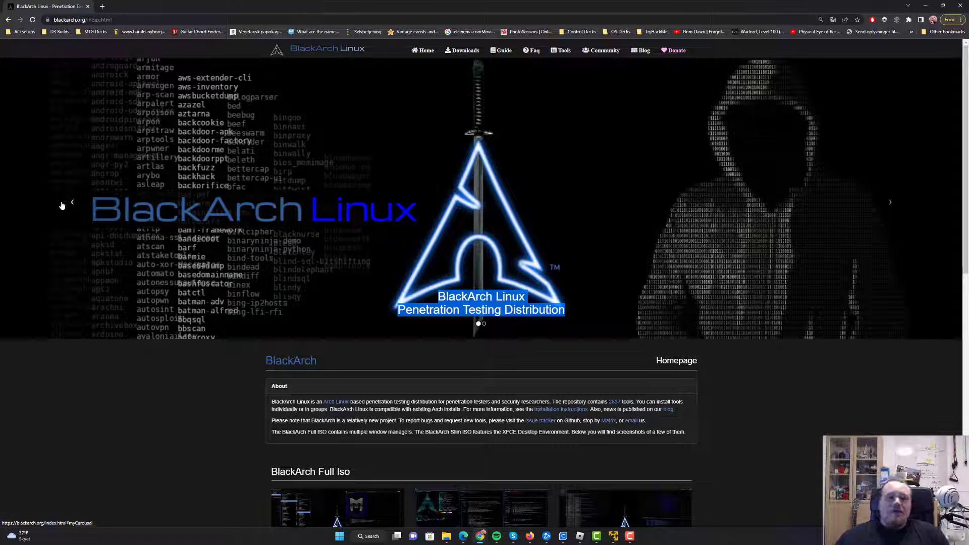
mouse_move(477, 98)
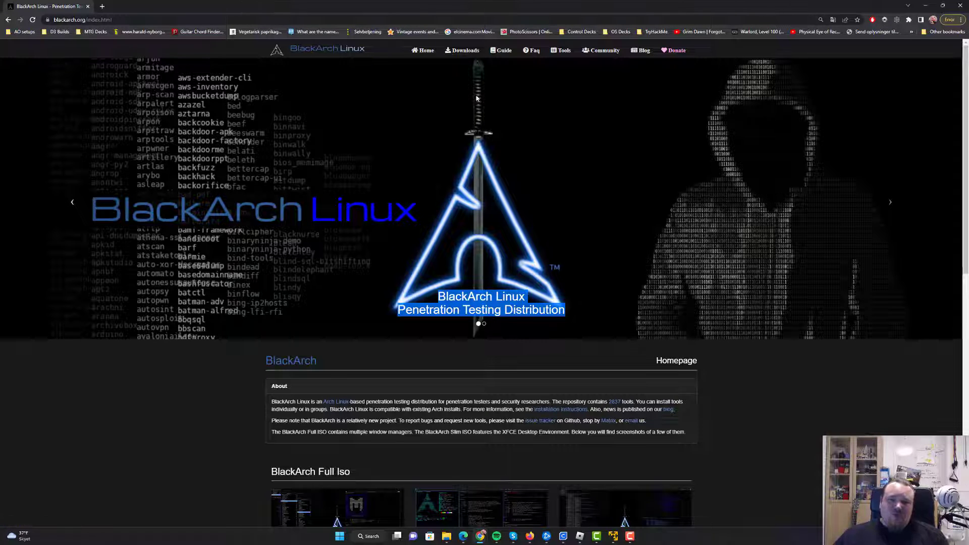
mouse_move(757, 170)
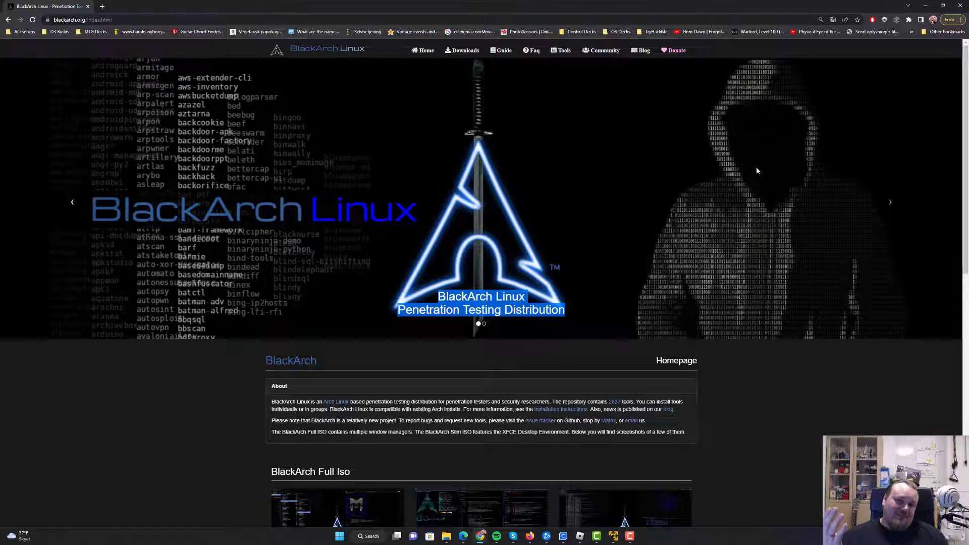
scroll(down, 3)
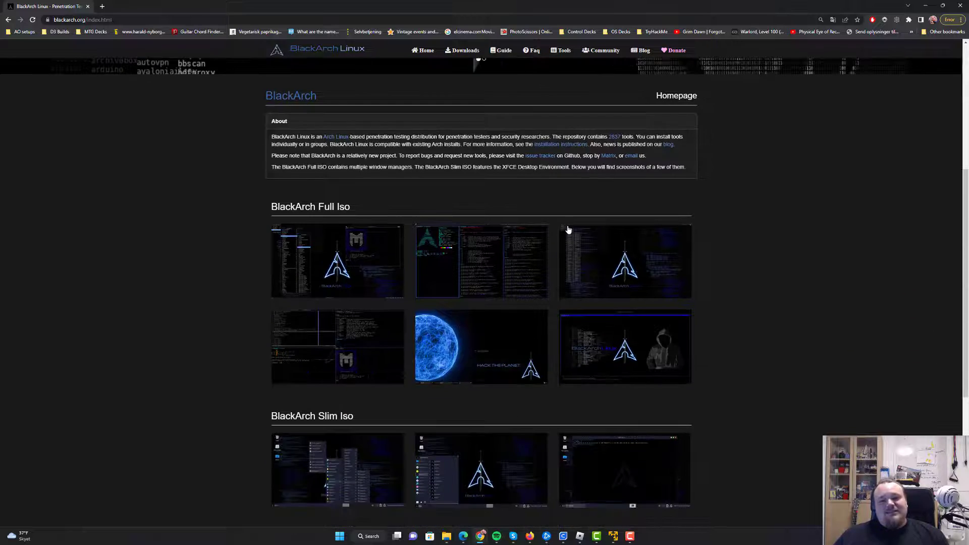
scroll(down, 3)
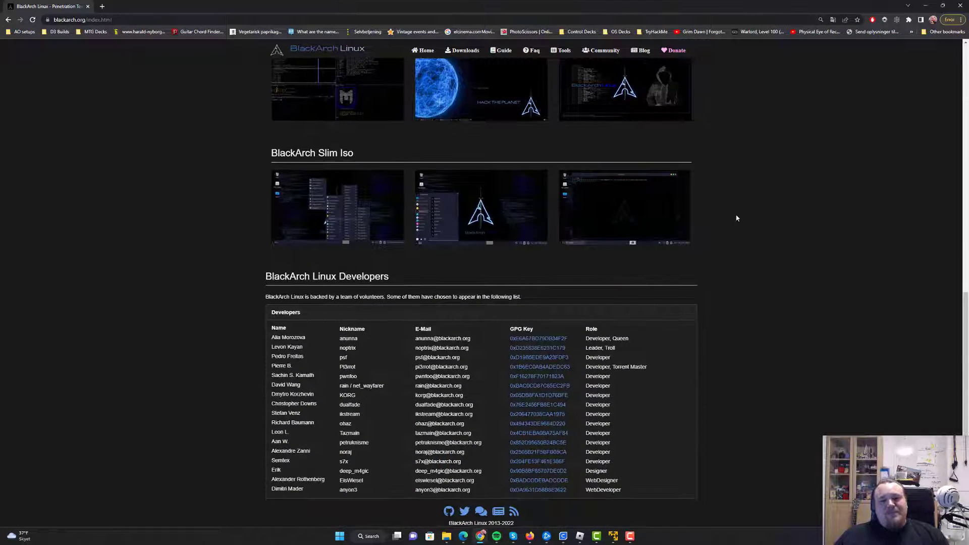
scroll(up, 3)
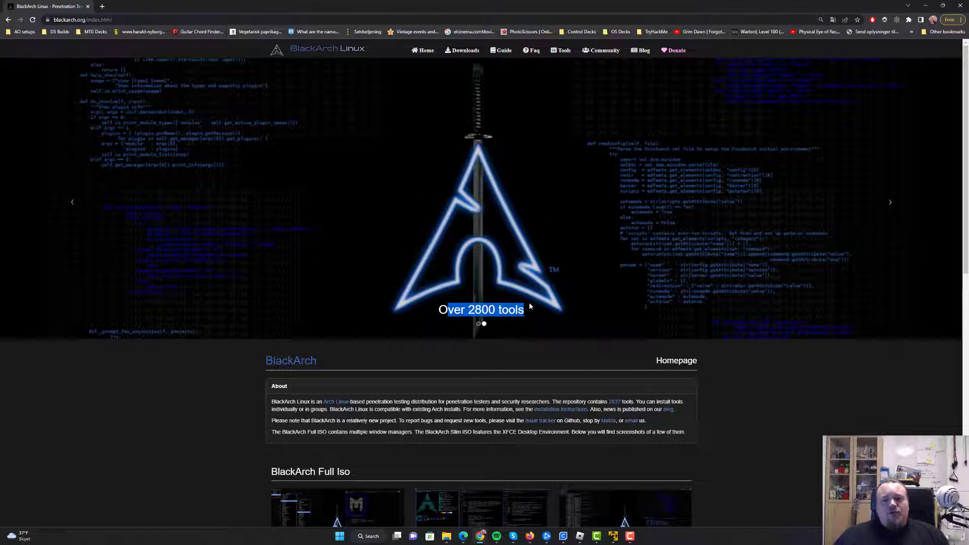
mouse_move(527, 293)
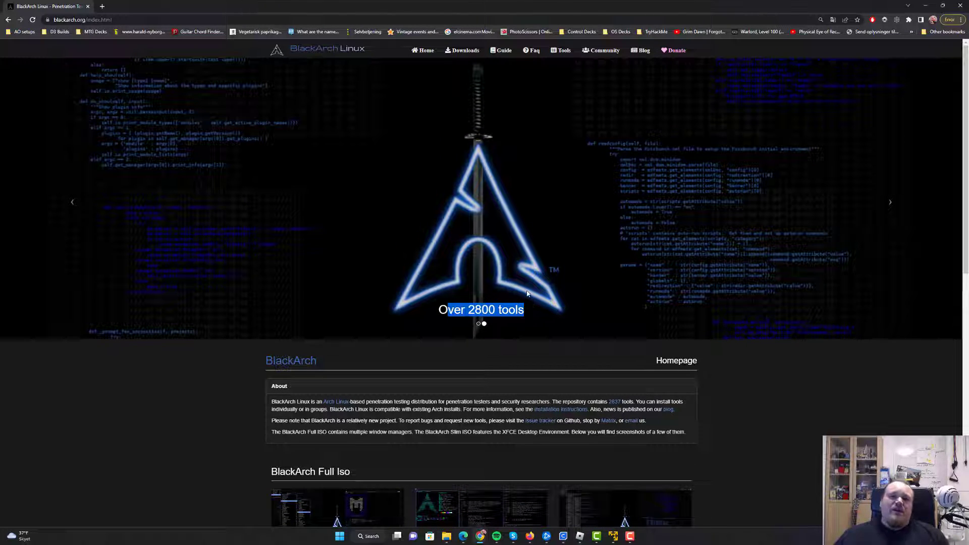
Show the Tools page and browse the full catalogue of 2837 BlackArch tools.
click(565, 51)
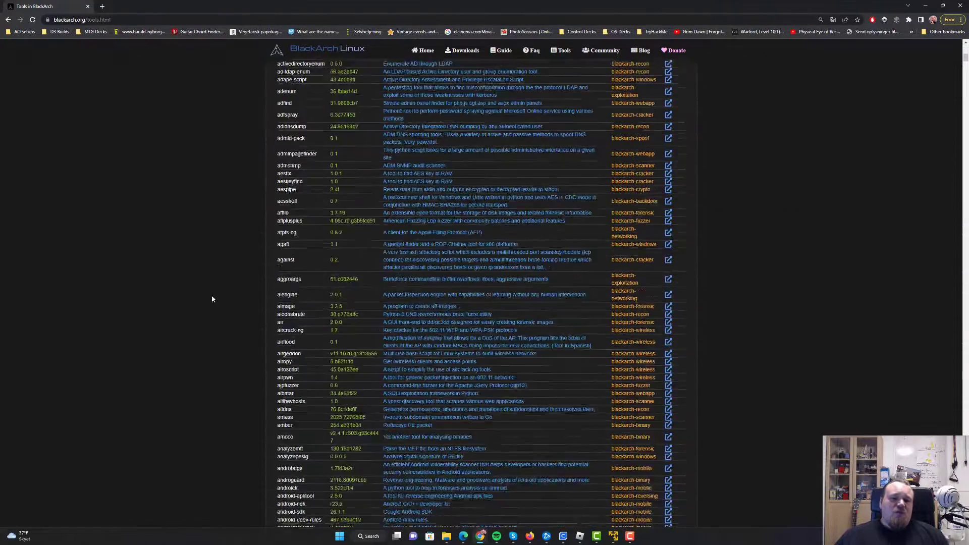
scroll(down, 3)
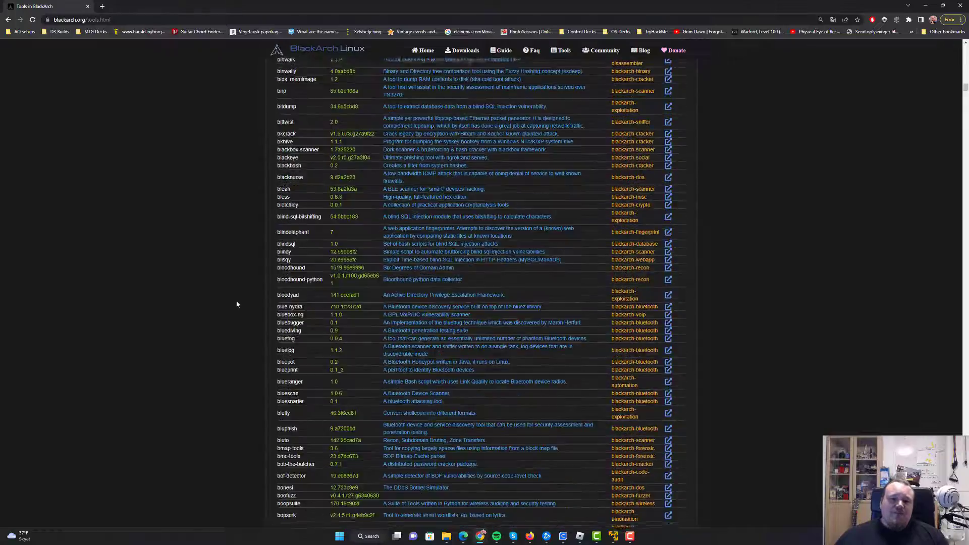
scroll(down, 3)
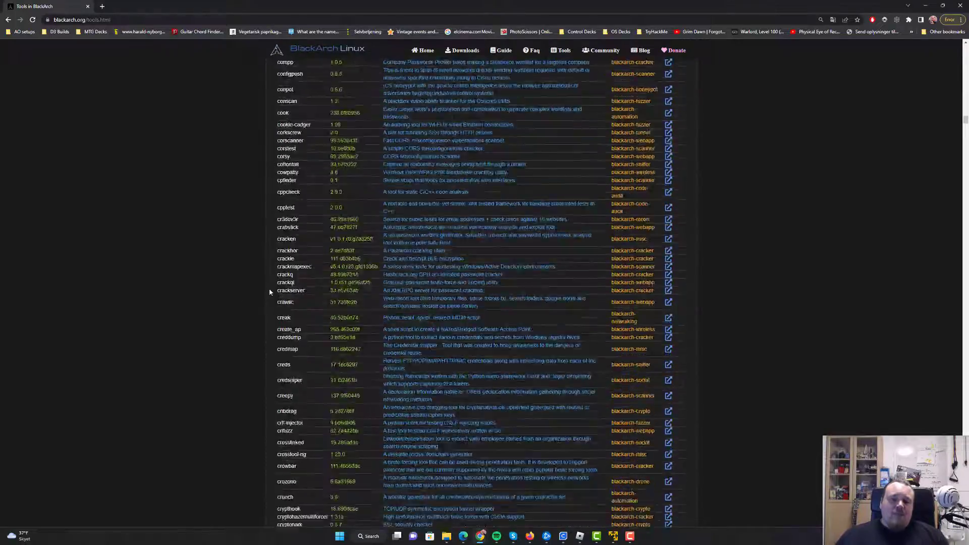
scroll(down, 3)
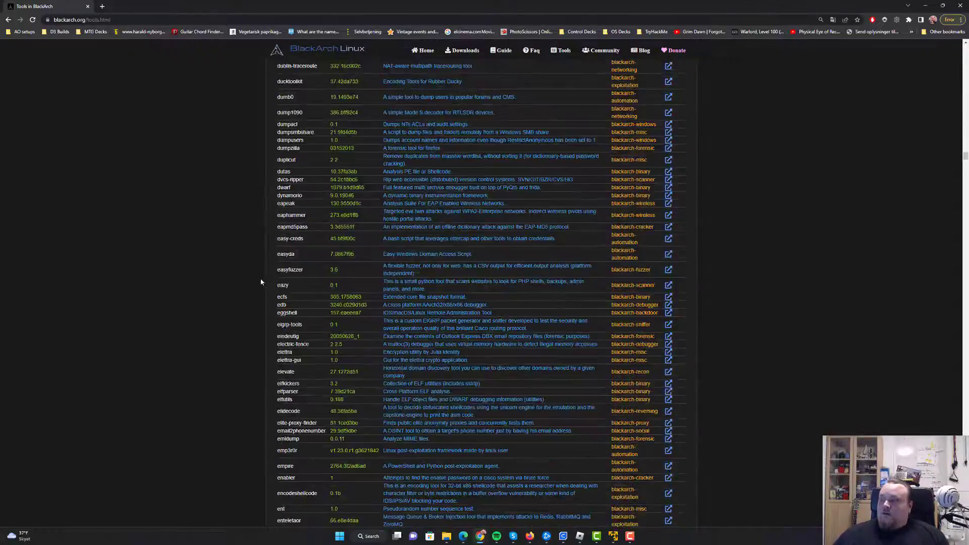
scroll(down, 3)
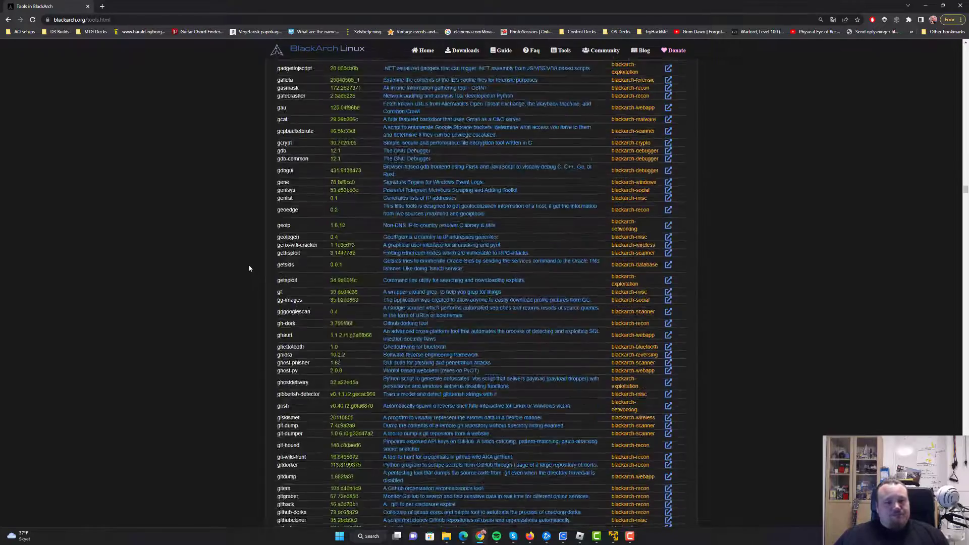
scroll(down, 3)
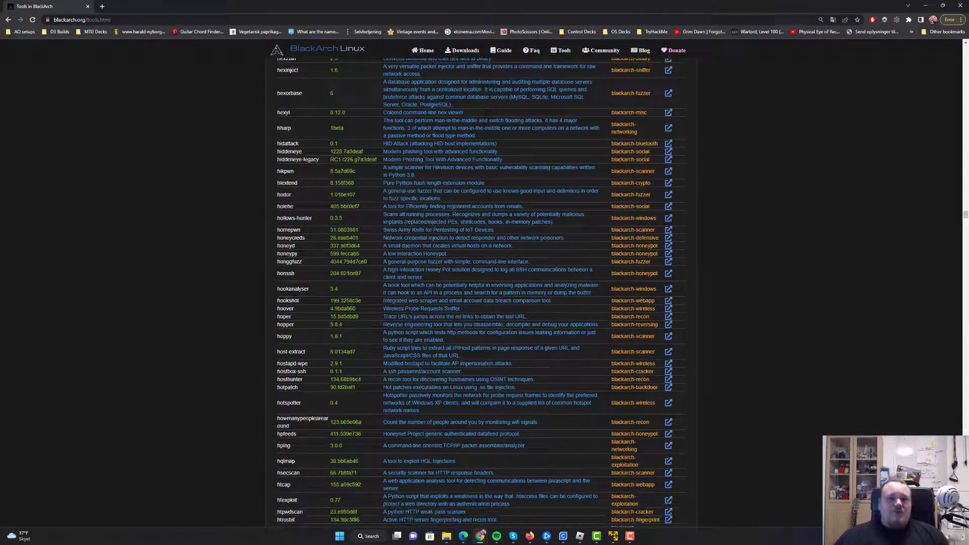
scroll(up, 3)
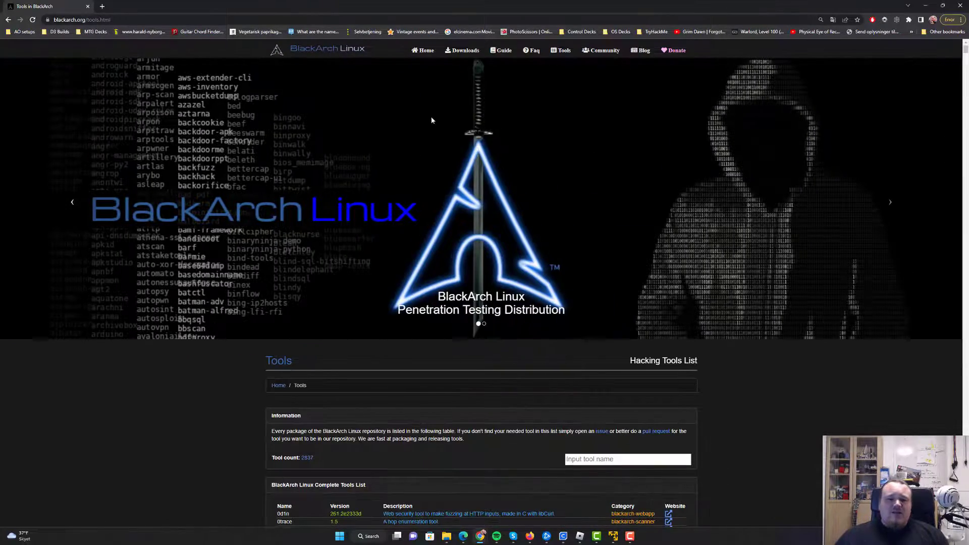
Return to the Downloads page with the ISO and OVA images and install instructions.
click(462, 50)
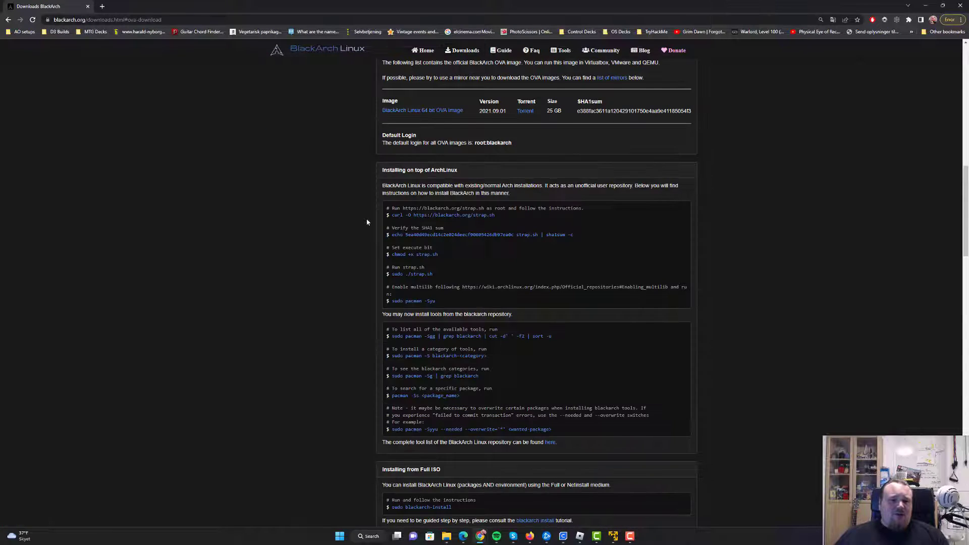
scroll(up, 3)
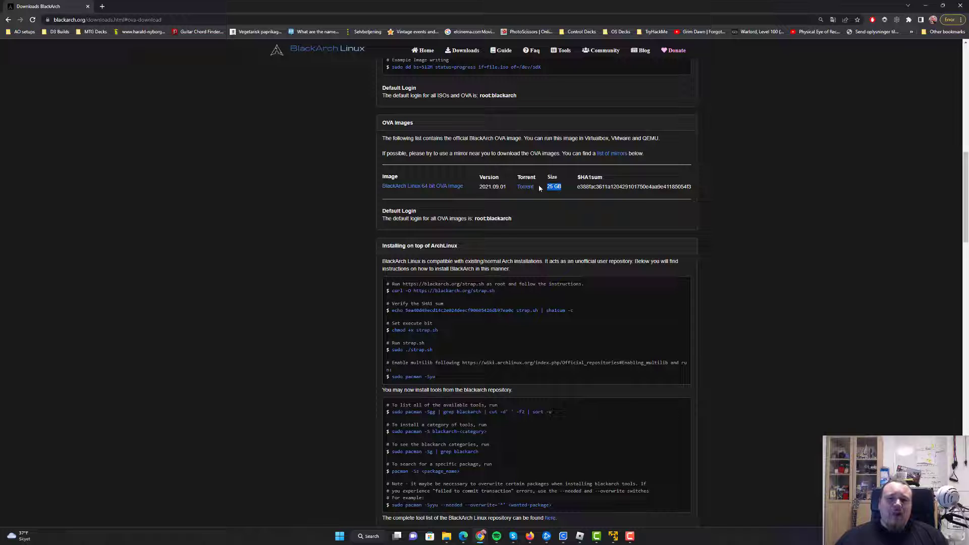
scroll(up, 3)
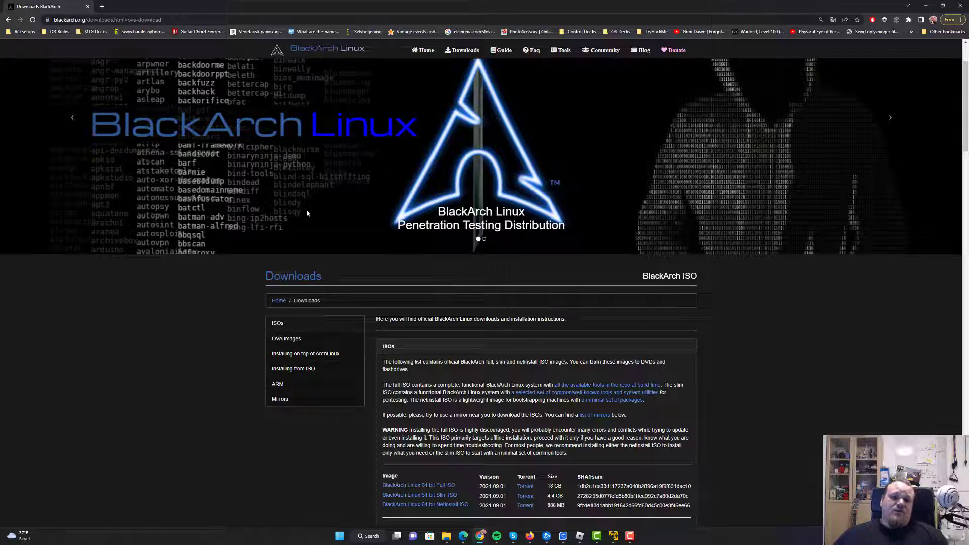
mouse_move(260, 228)
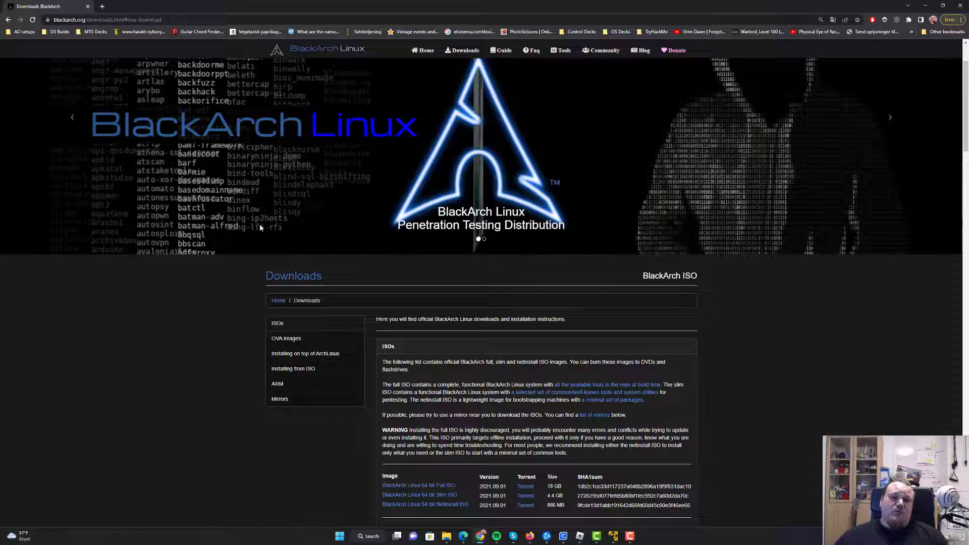
mouse_move(130, 196)
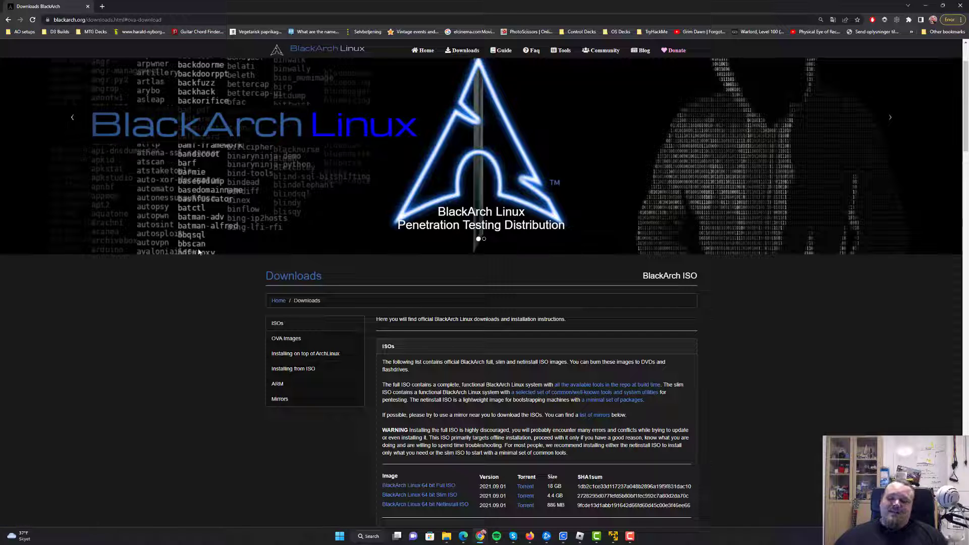
mouse_move(188, 249)
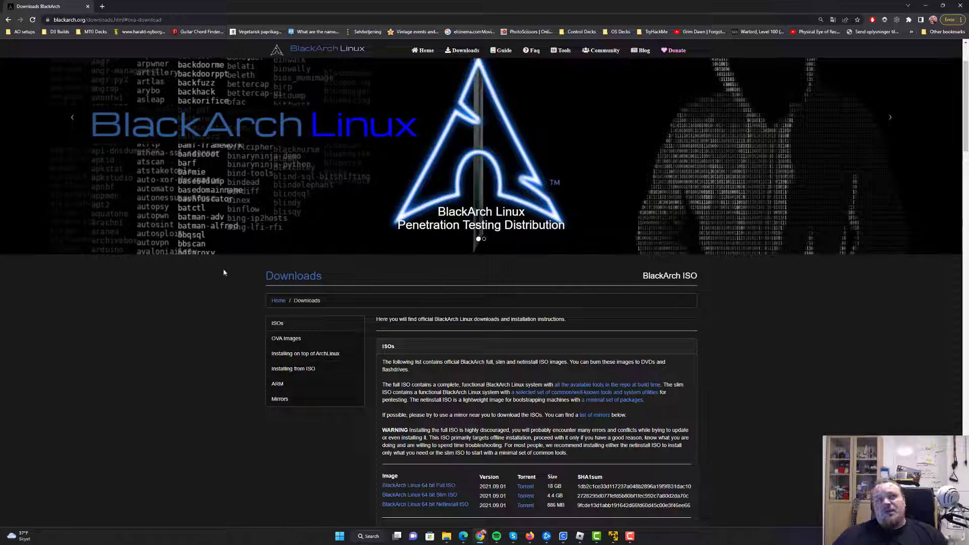
mouse_move(244, 271)
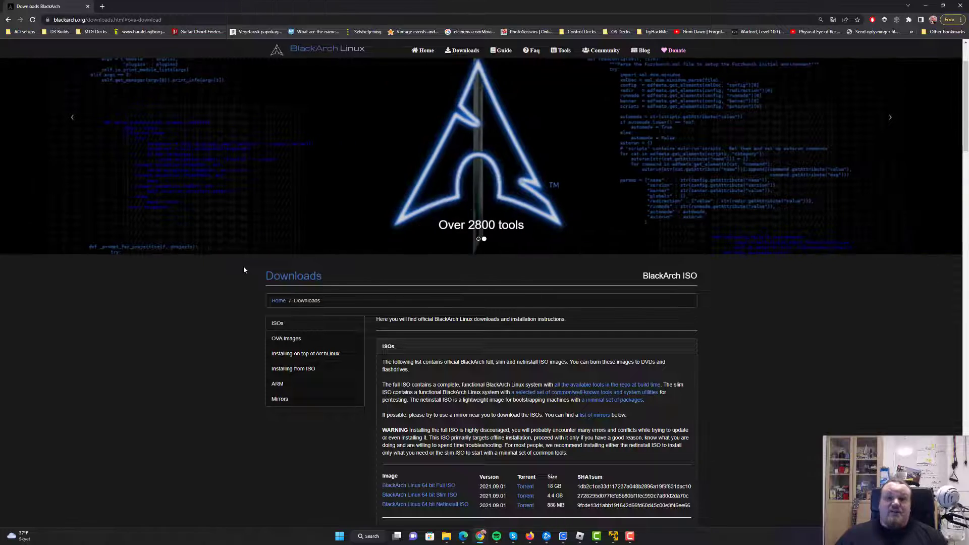
mouse_move(493, 241)
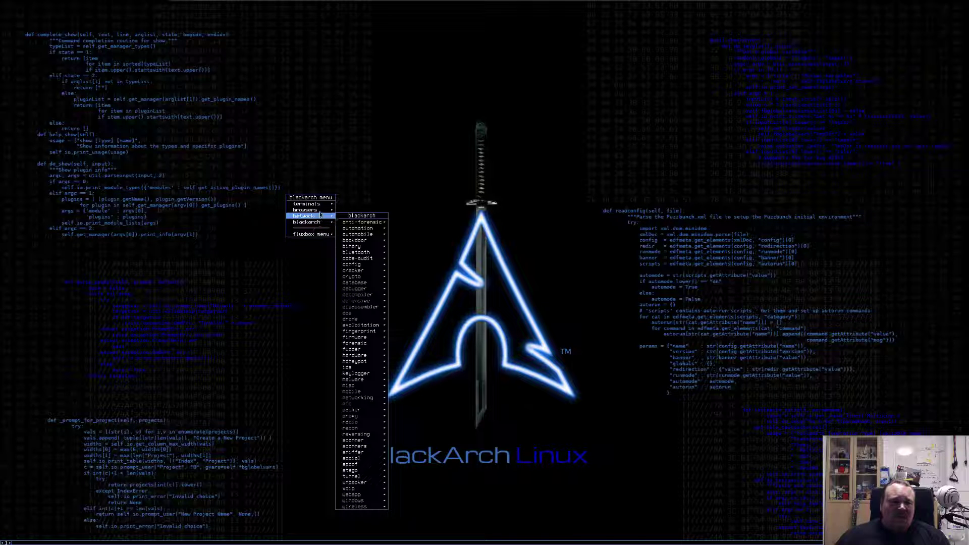
Launch Firefox, load tryhackme.com and browse down to its exercises and community sections.
click(361, 214)
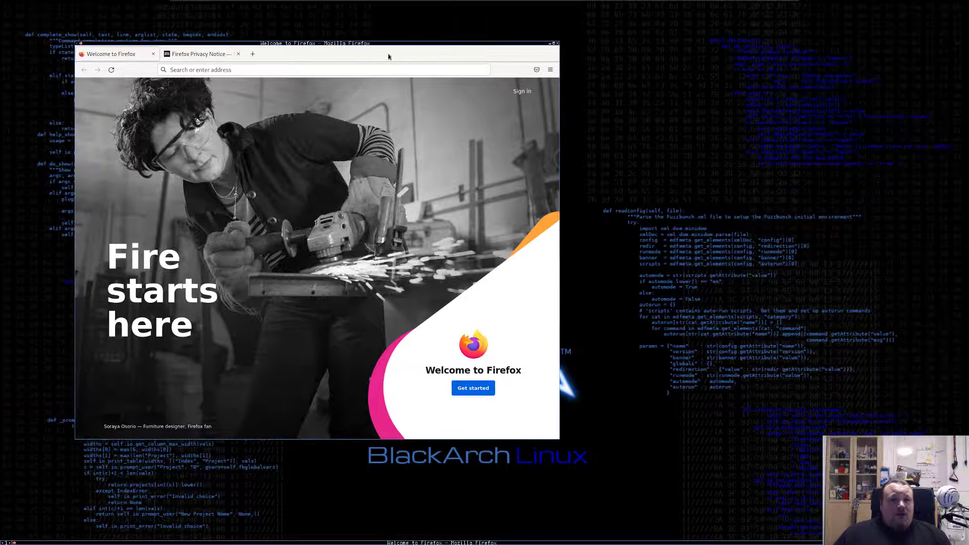
text(tryhac)
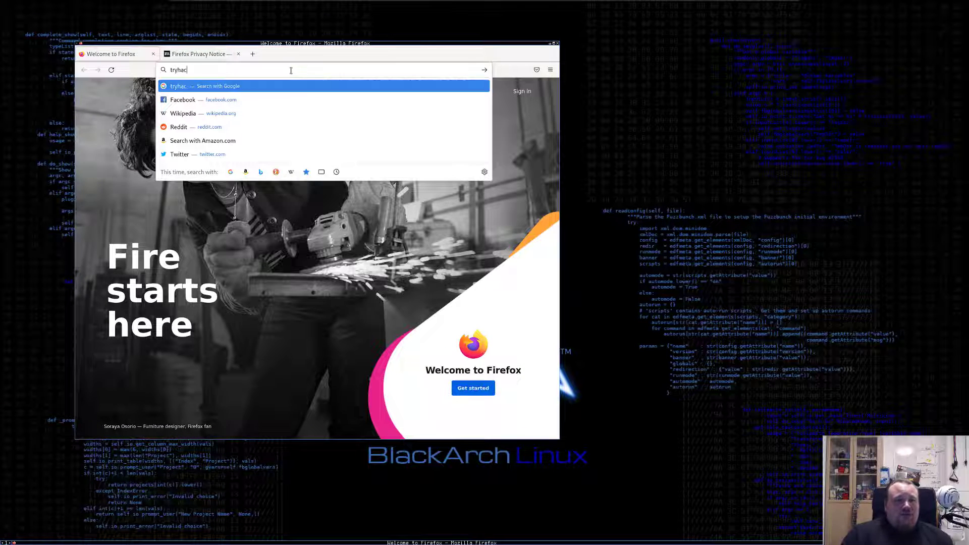
text(com)
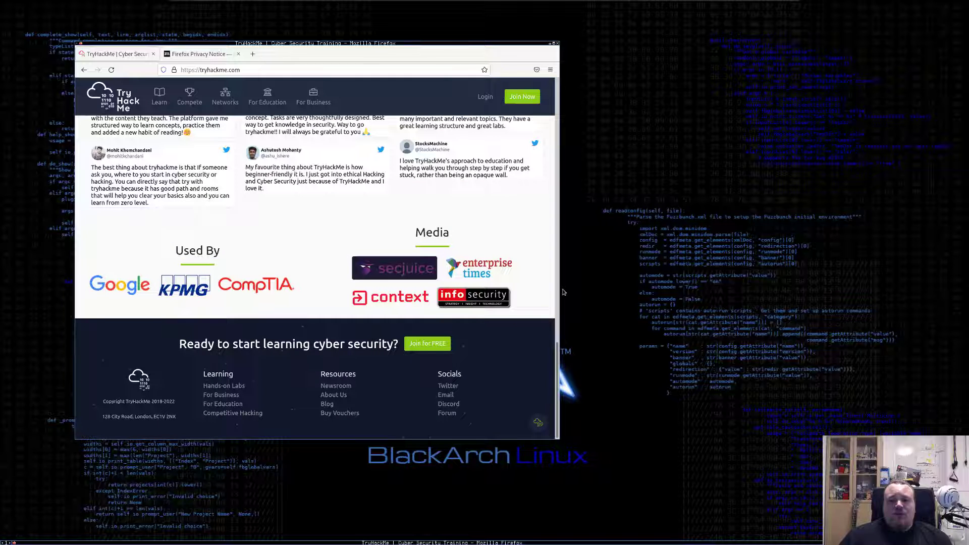
scroll(up, 3)
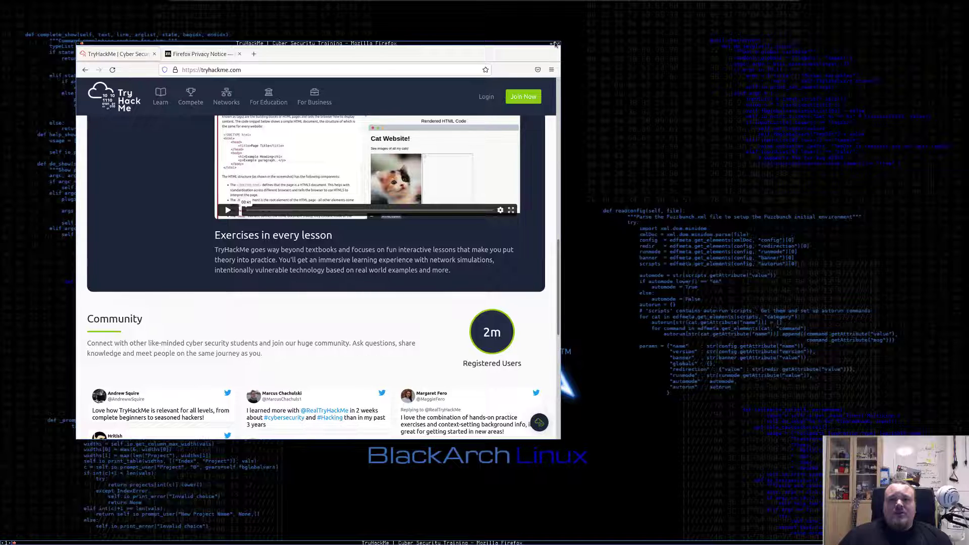
click(554, 43)
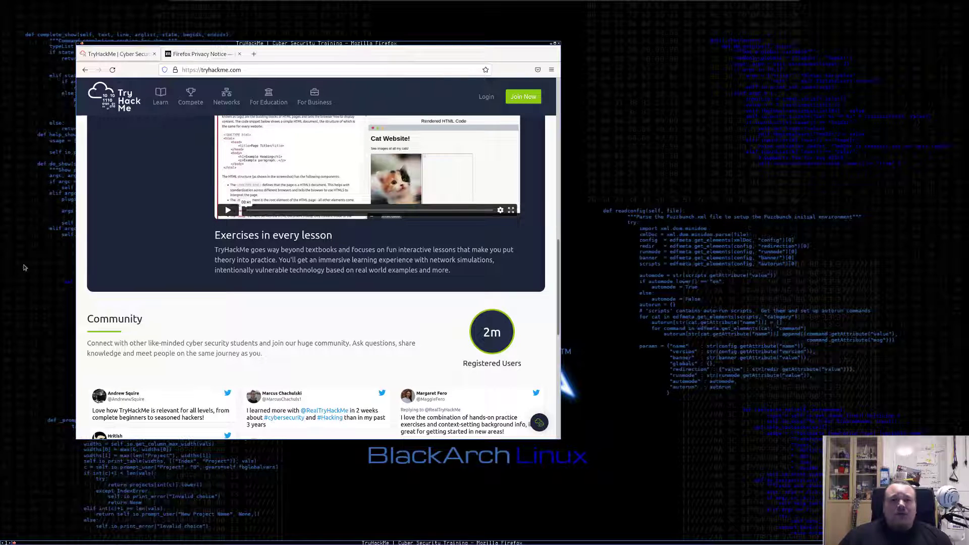
scroll(down, 3)
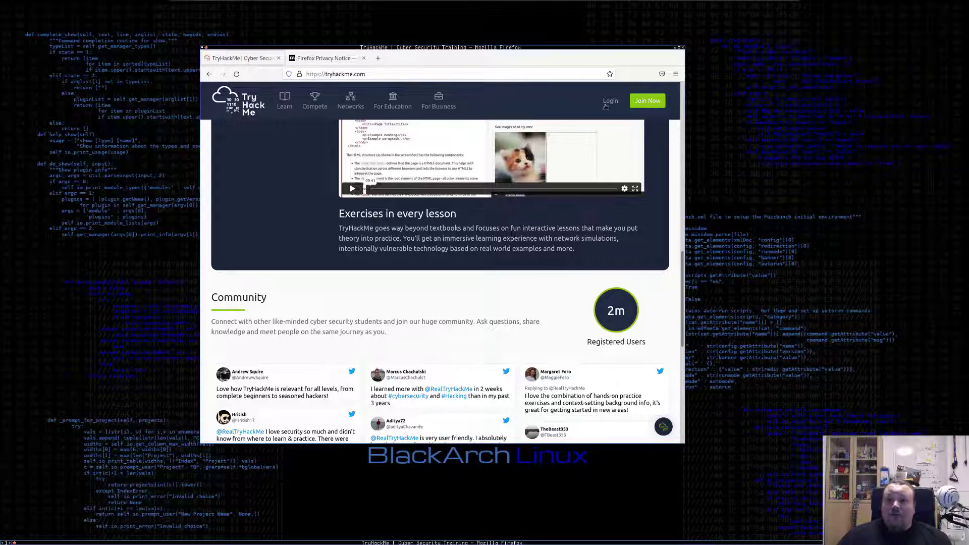
Go to the TryHackMe login page and close the extra Firefox Privacy Notice tab.
click(611, 99)
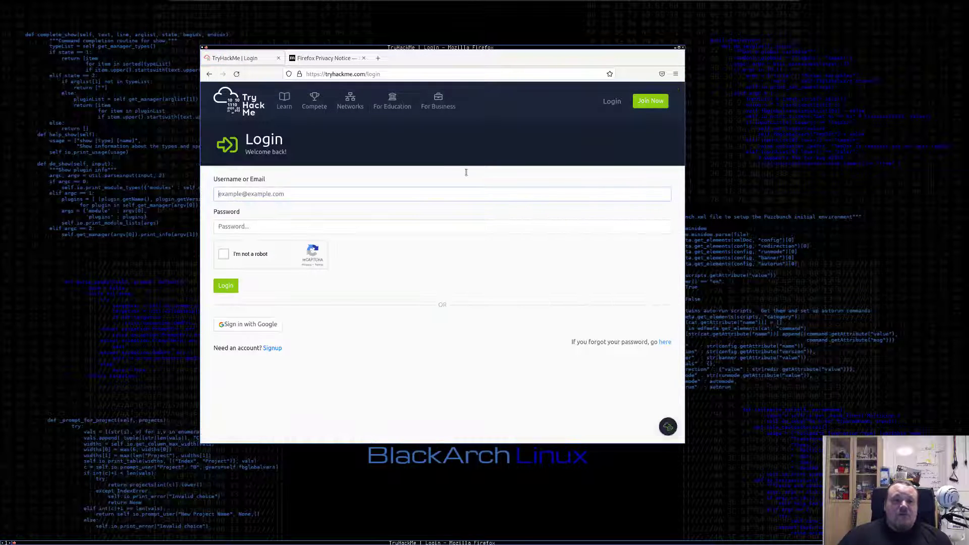
click(325, 58)
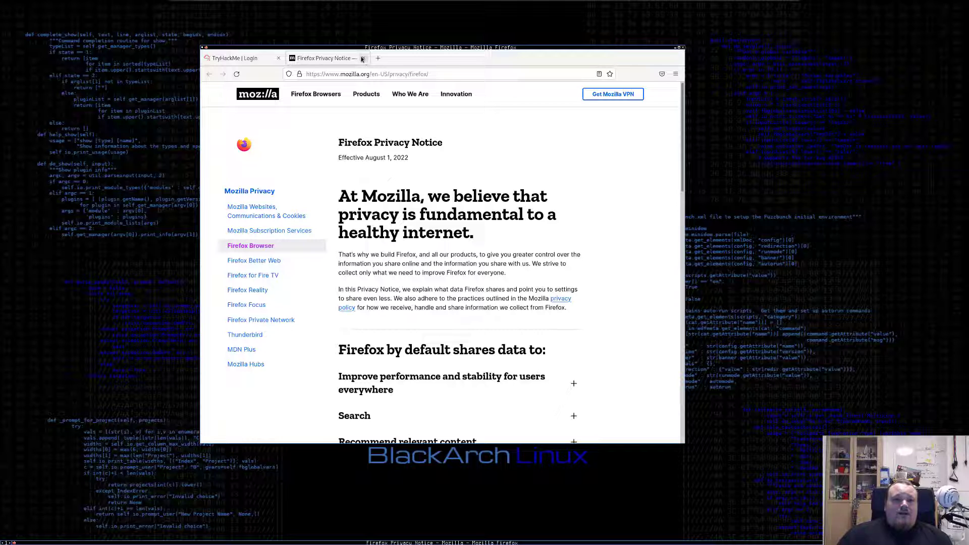
click(235, 58)
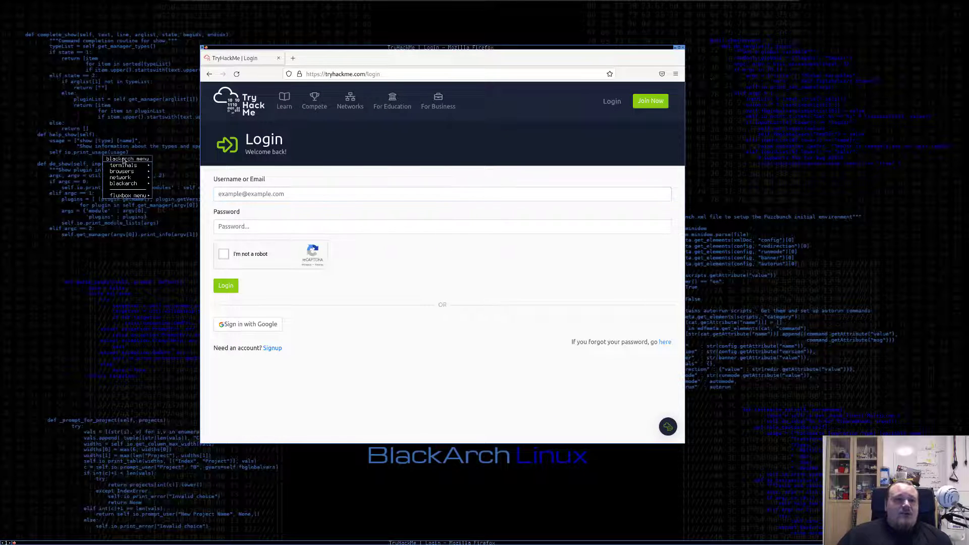
mouse_move(123, 165)
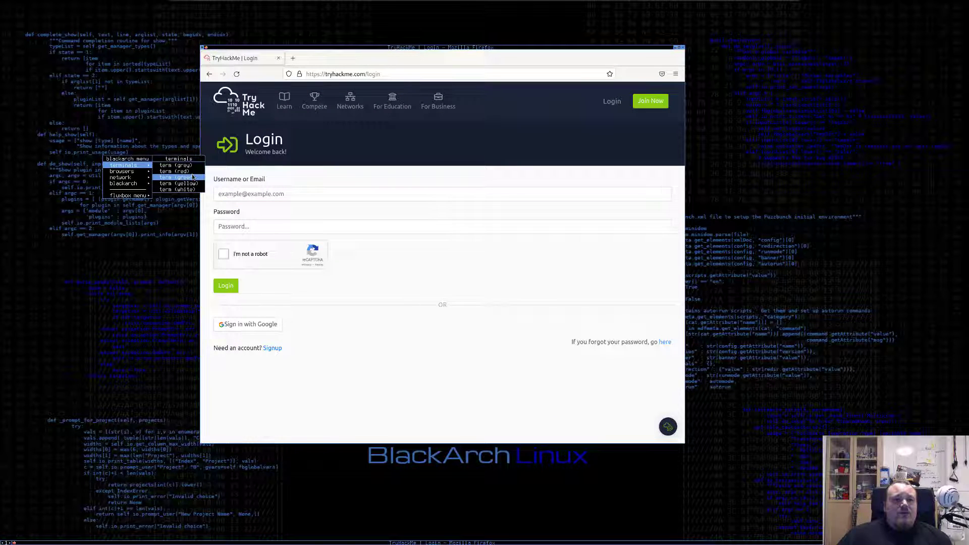
click(177, 177)
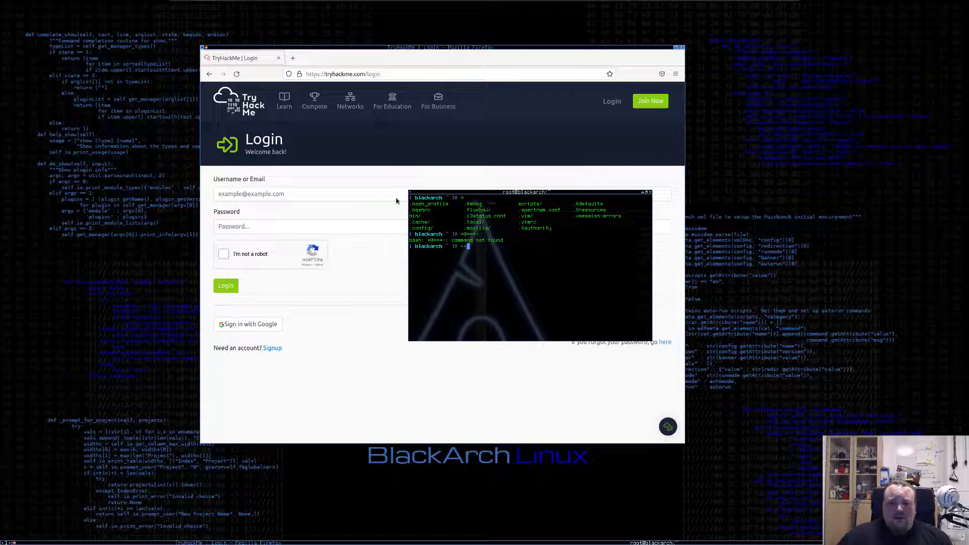
mouse_move(518, 254)
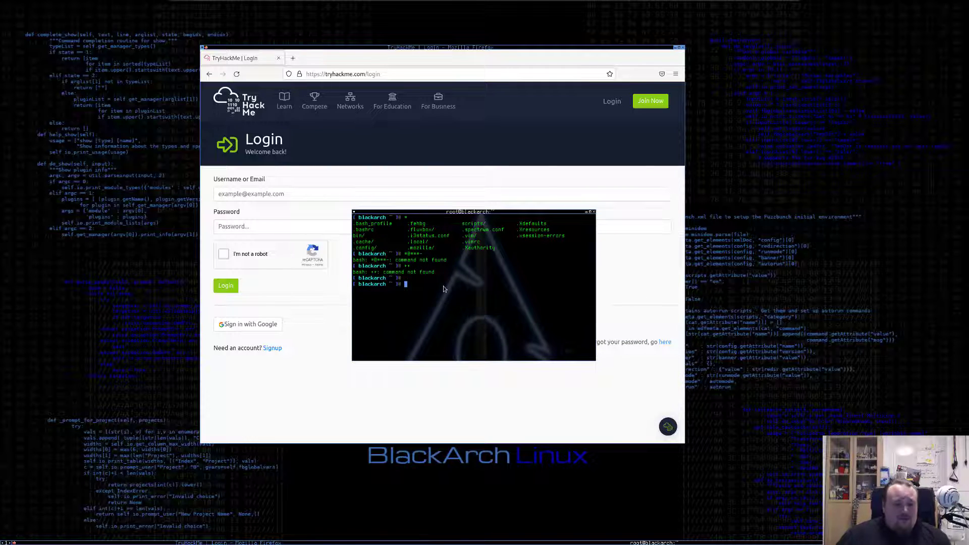
text(zoom)
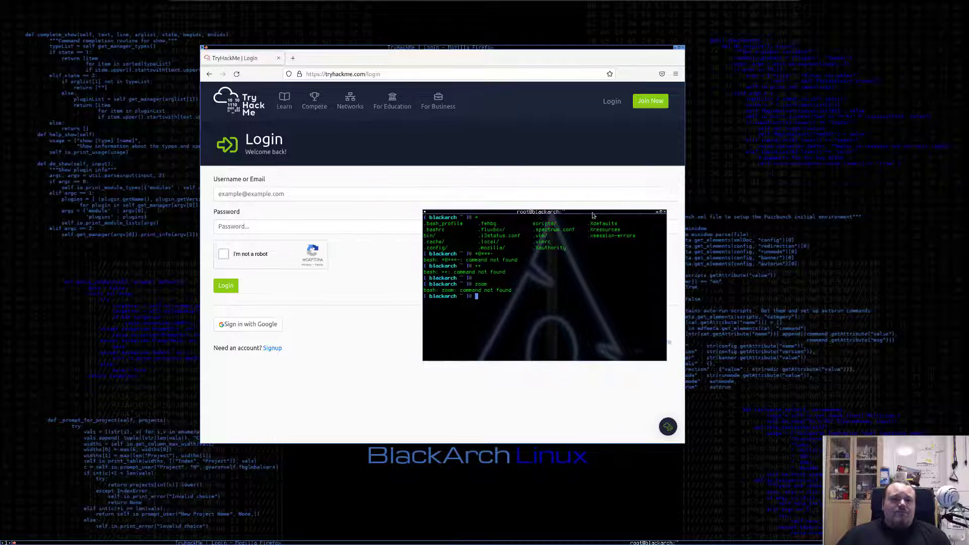
drag(545, 213, 623, 202)
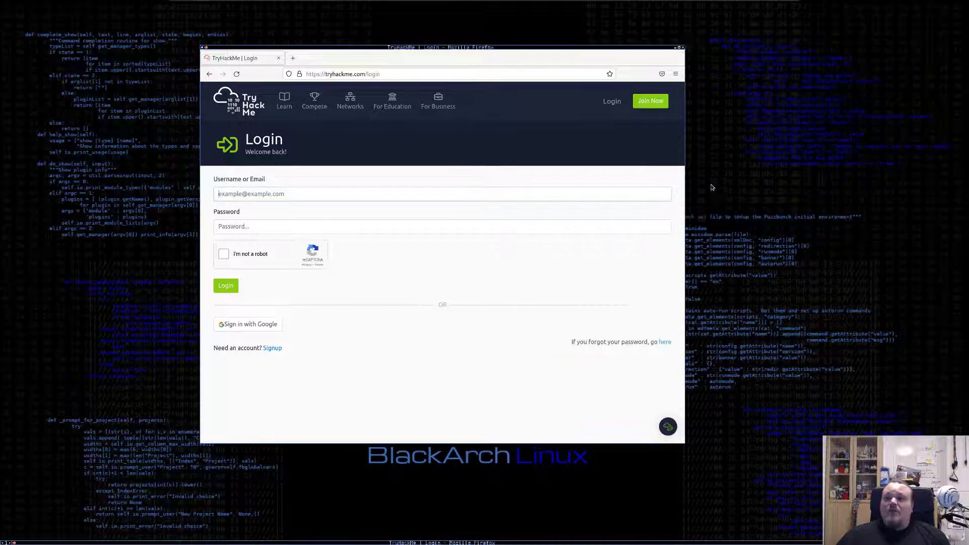
right_click(721, 202)
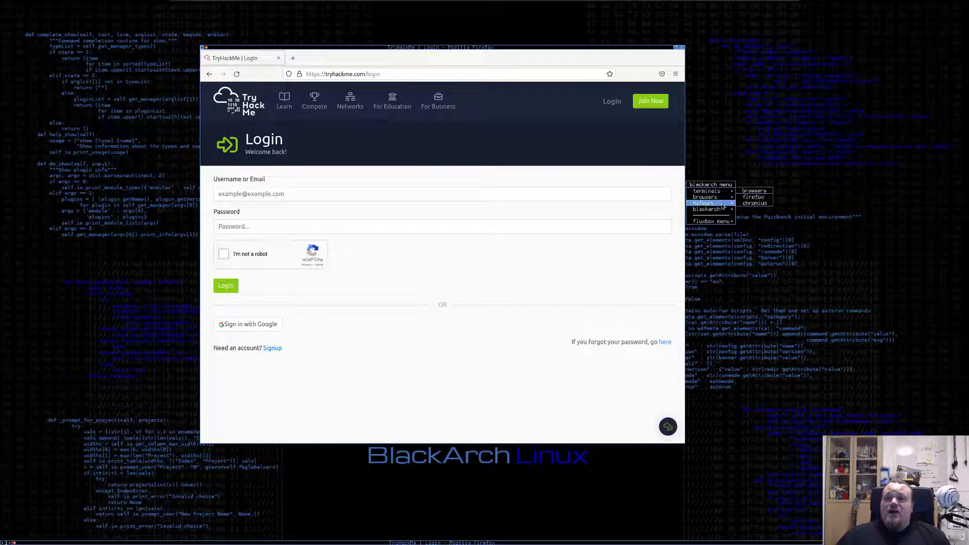
mouse_move(709, 210)
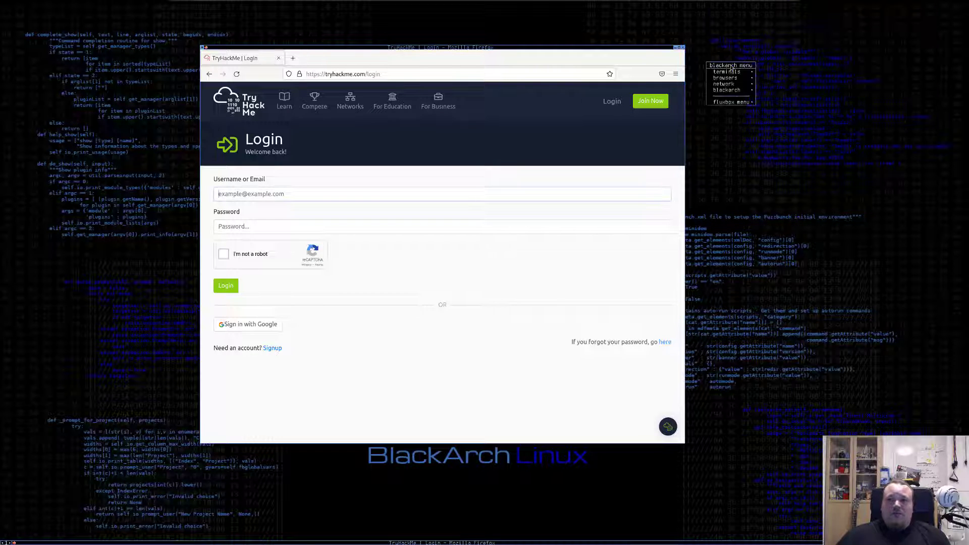
click(726, 90)
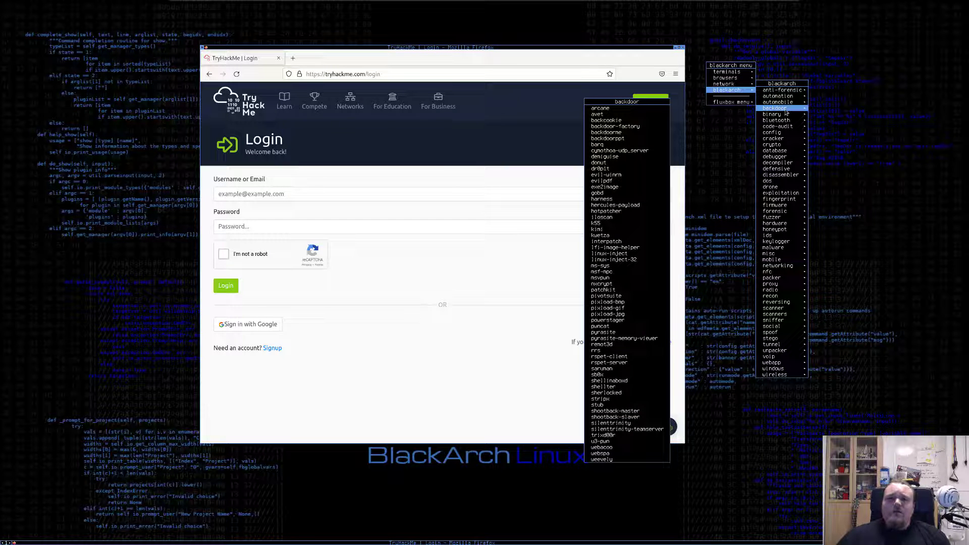
mouse_move(614, 120)
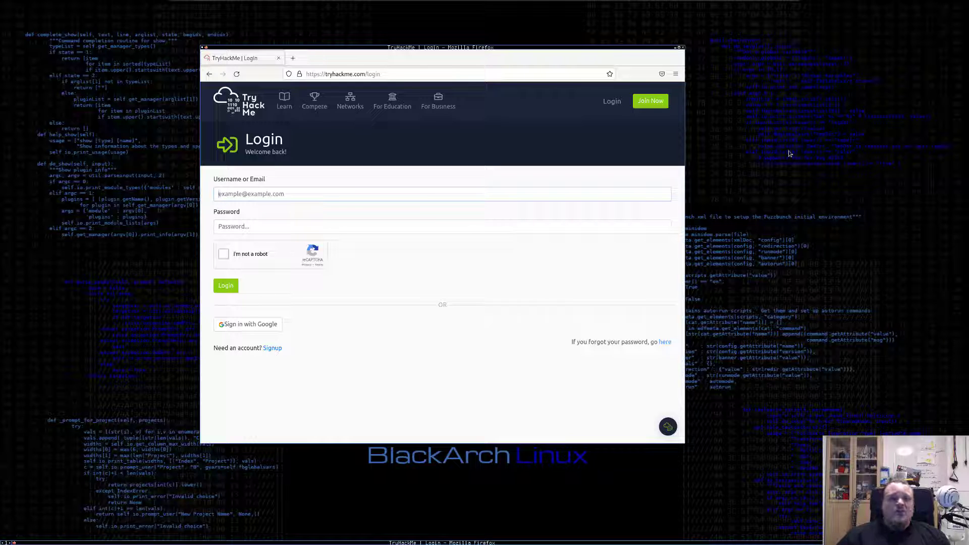
right_click(790, 154)
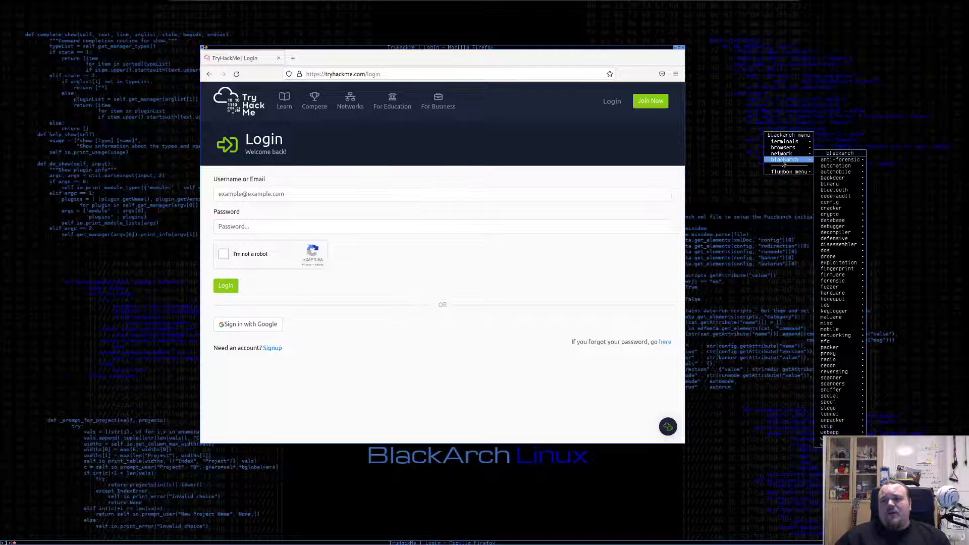
mouse_move(829, 208)
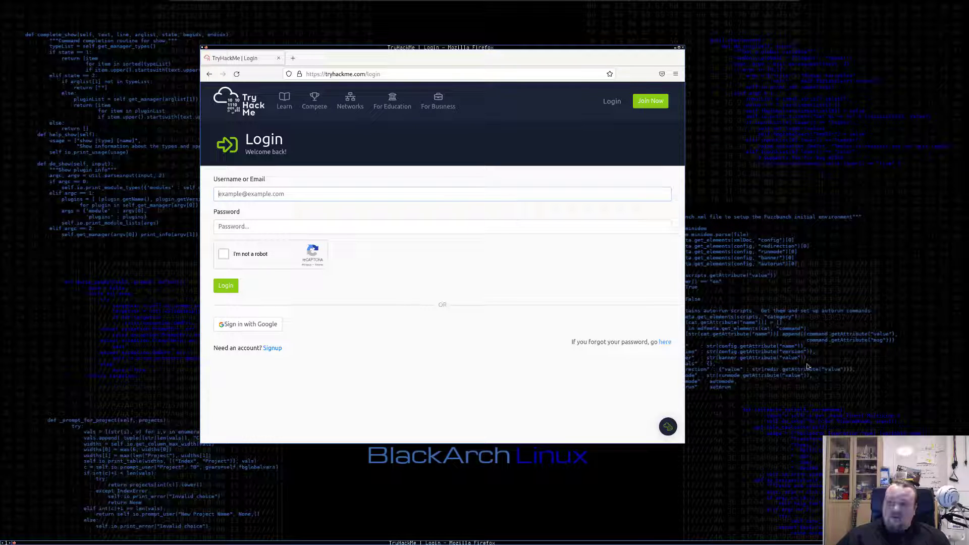
mouse_move(751, 302)
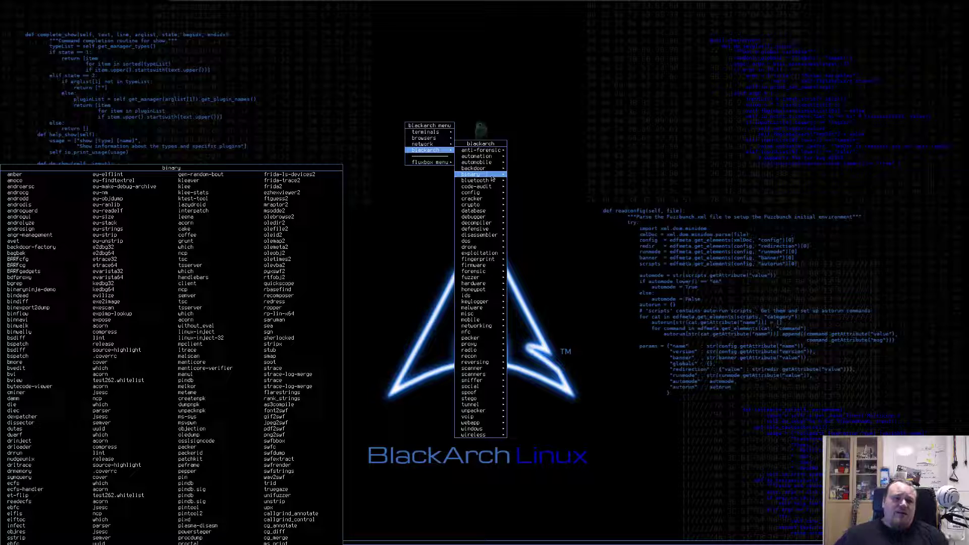
mouse_move(480, 179)
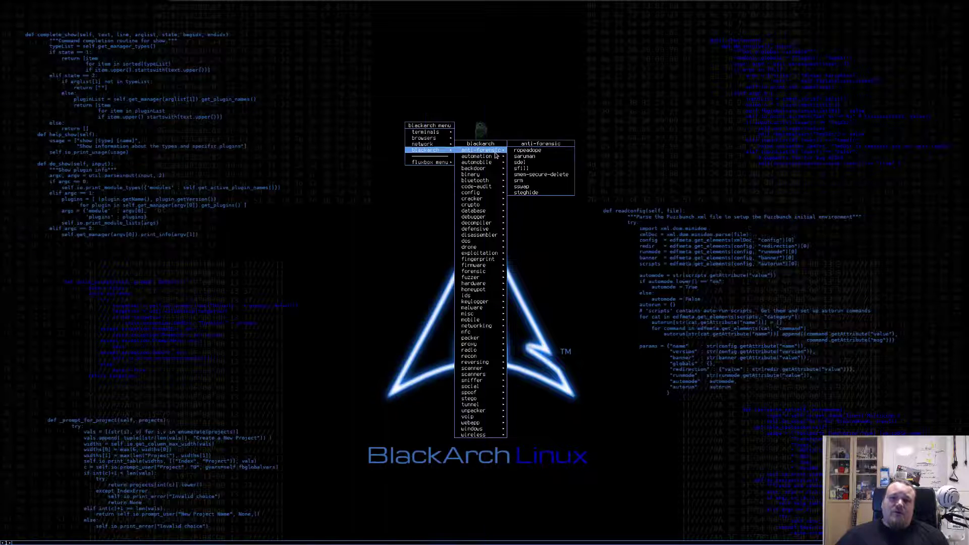
List the automobile category tools in the blackarch menu, then dismiss the menu to the bare desktop.
click(474, 155)
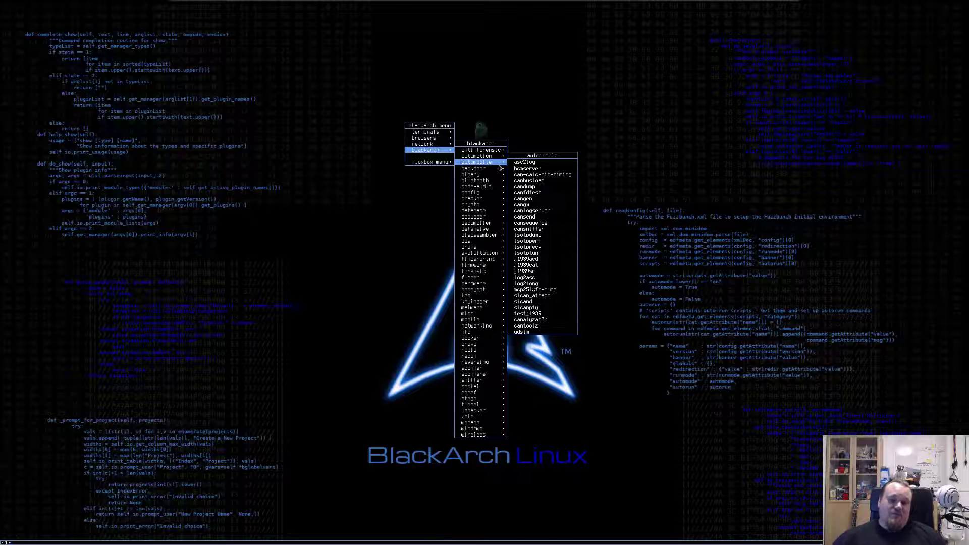
click(747, 190)
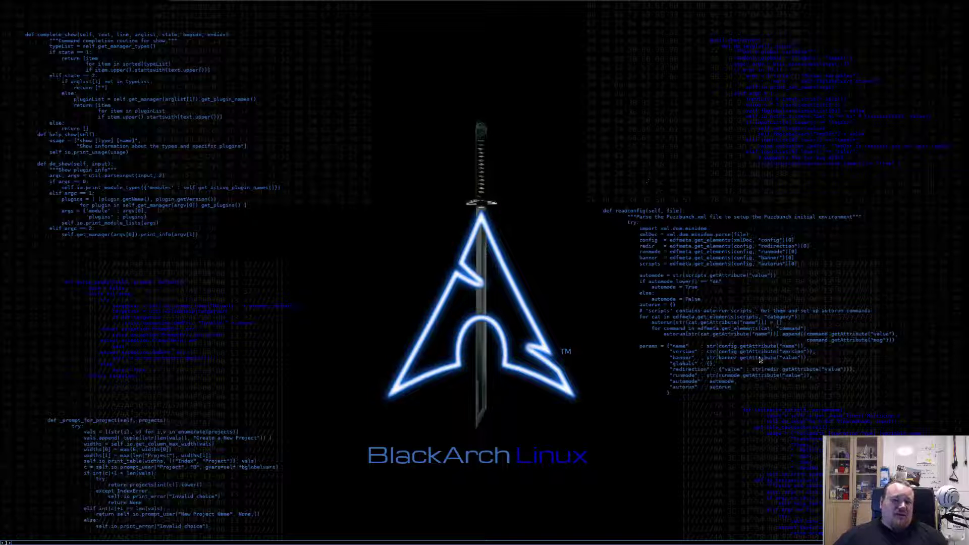
mouse_move(891, 399)
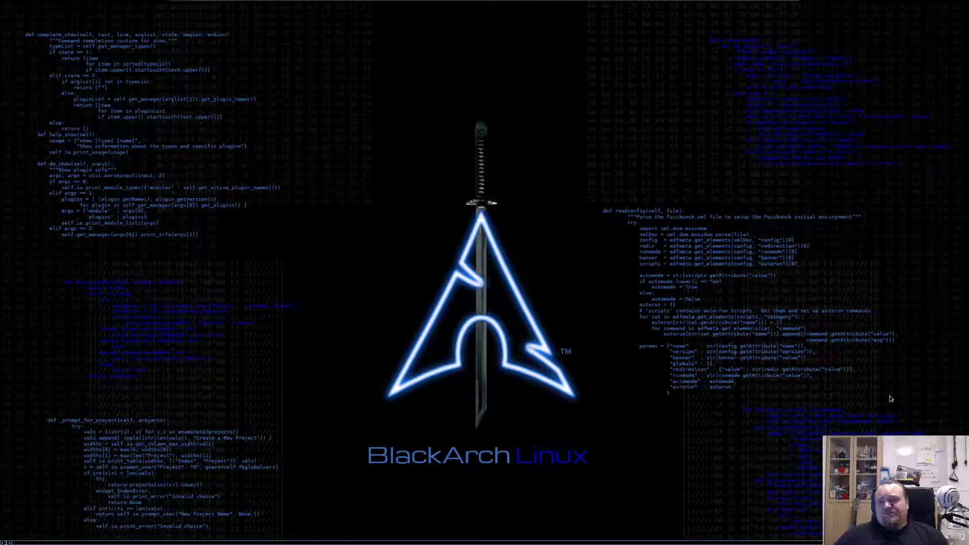